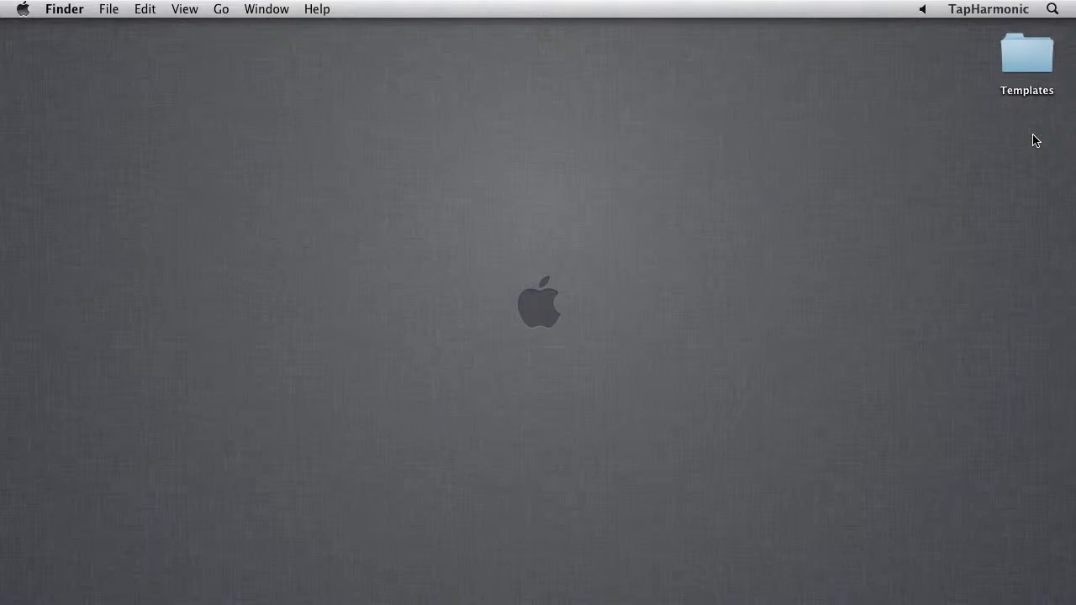
mouse_move(608, 27)
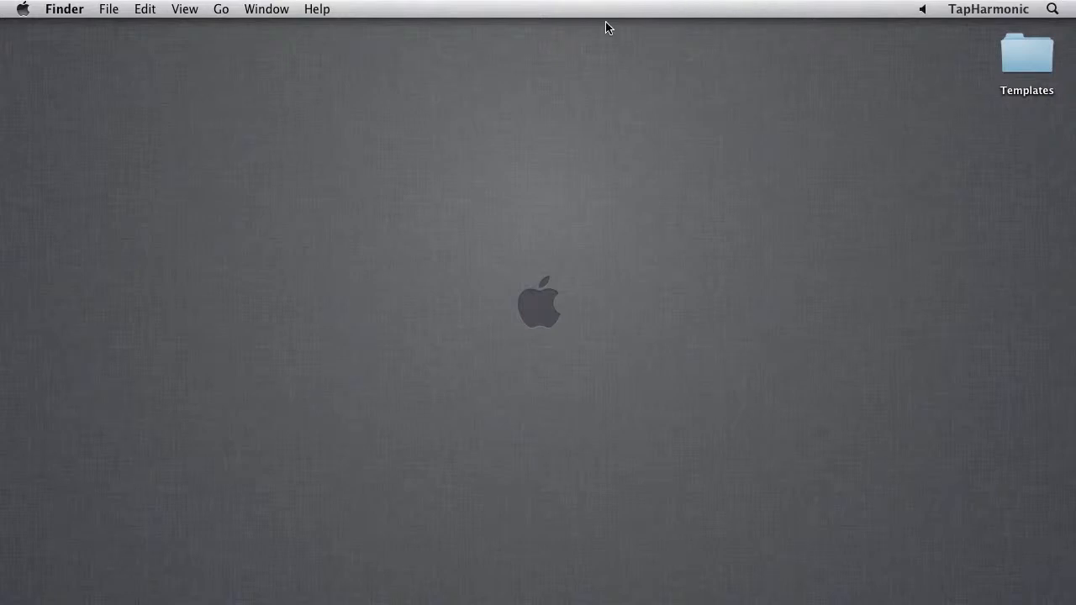
Step: Start the Go to Folder prompt (Cmd+Shift+G) and enter ~/Library/De toward ~/Library/Developer/
click(222, 10)
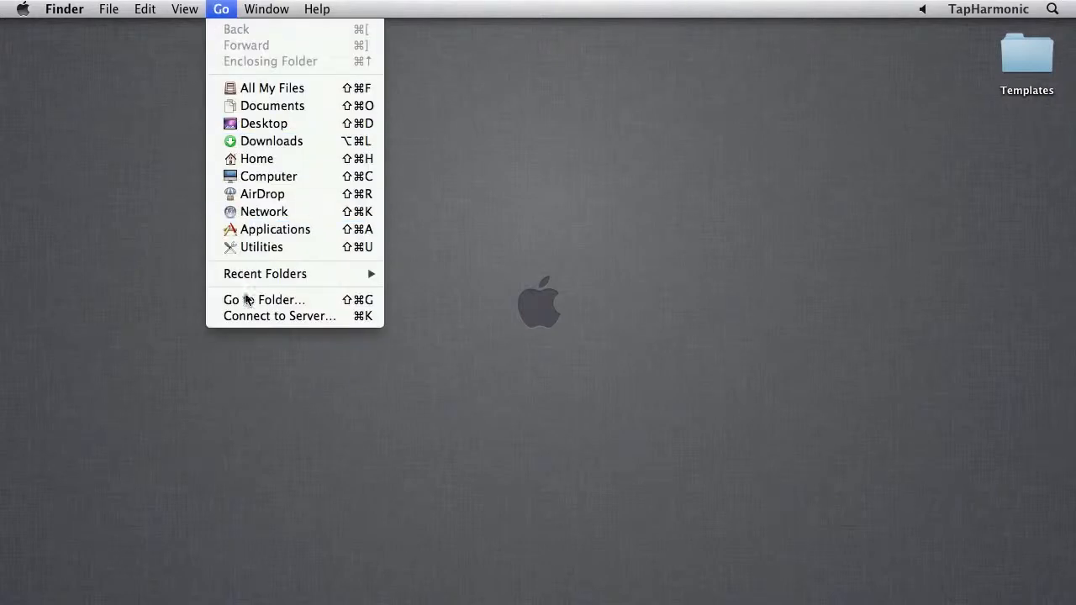
click(561, 229)
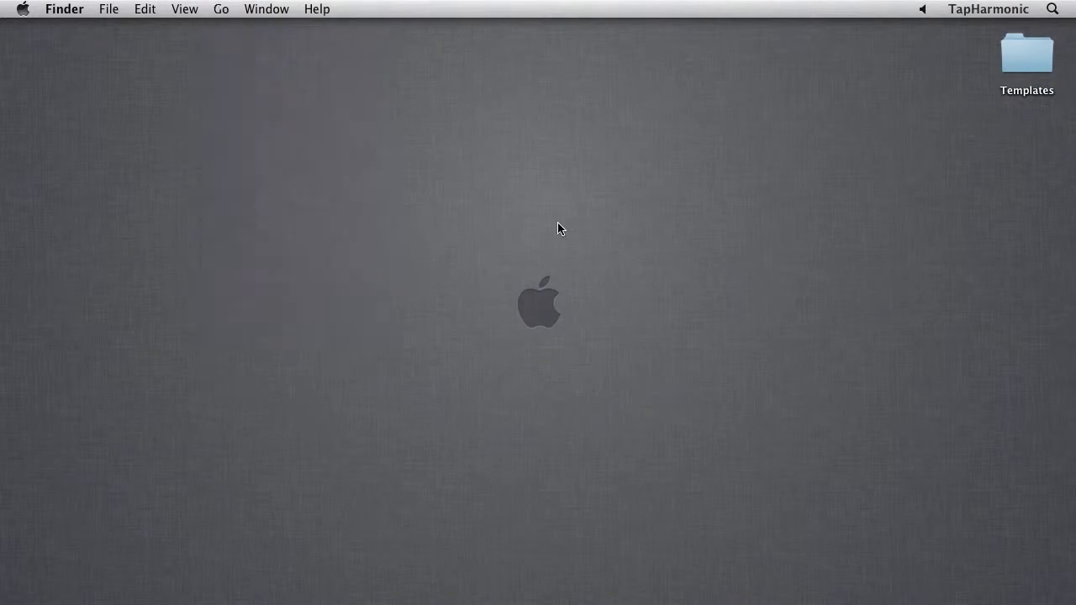
key(cmd+shift+g)
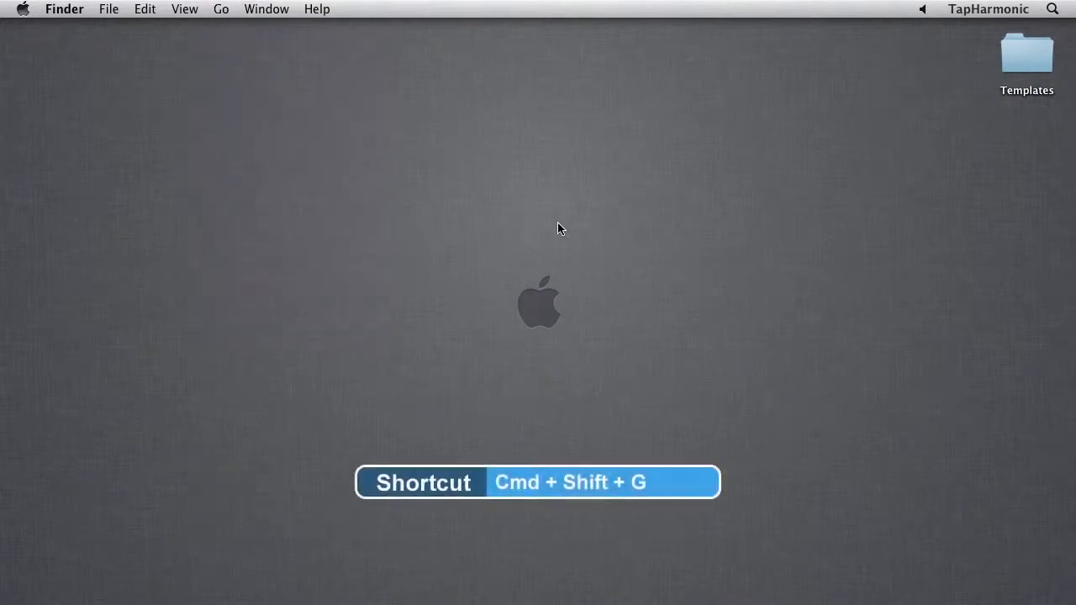
key(cmd+shift+g)
text(~/)
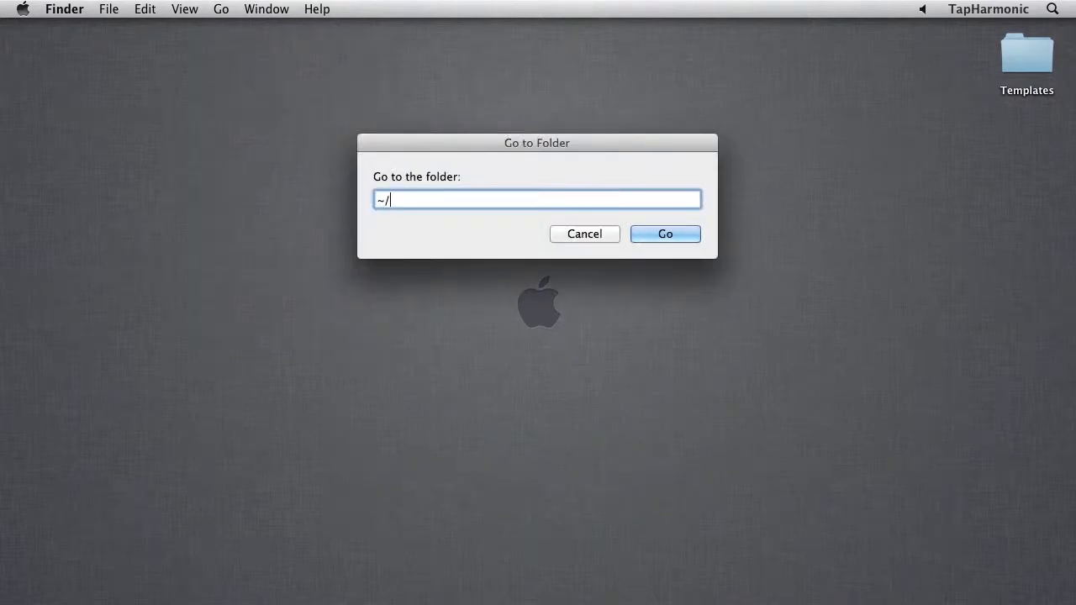
text(L)
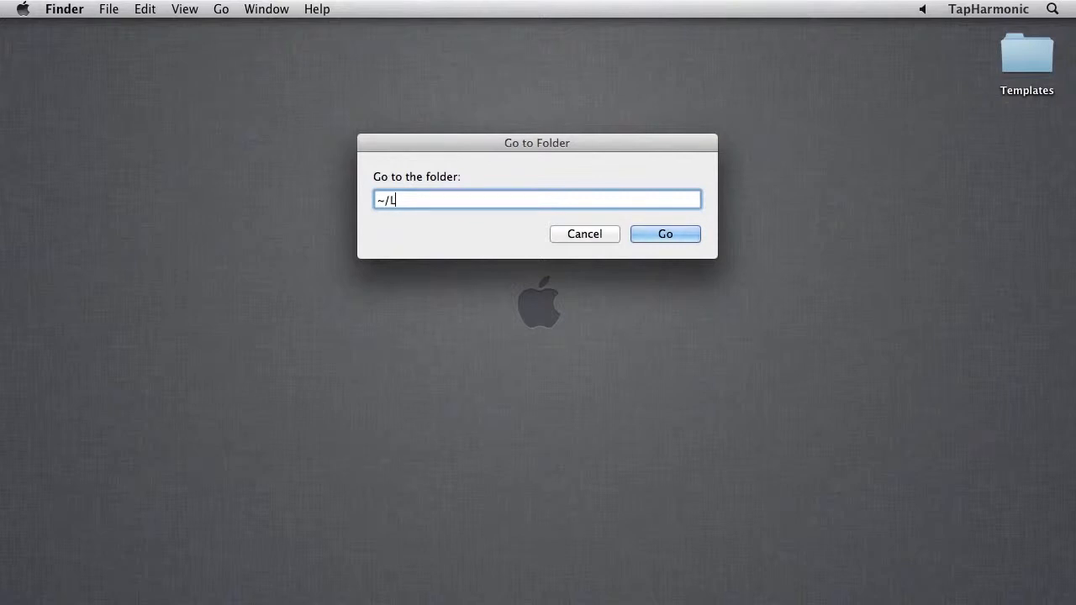
text(ibrary/De)
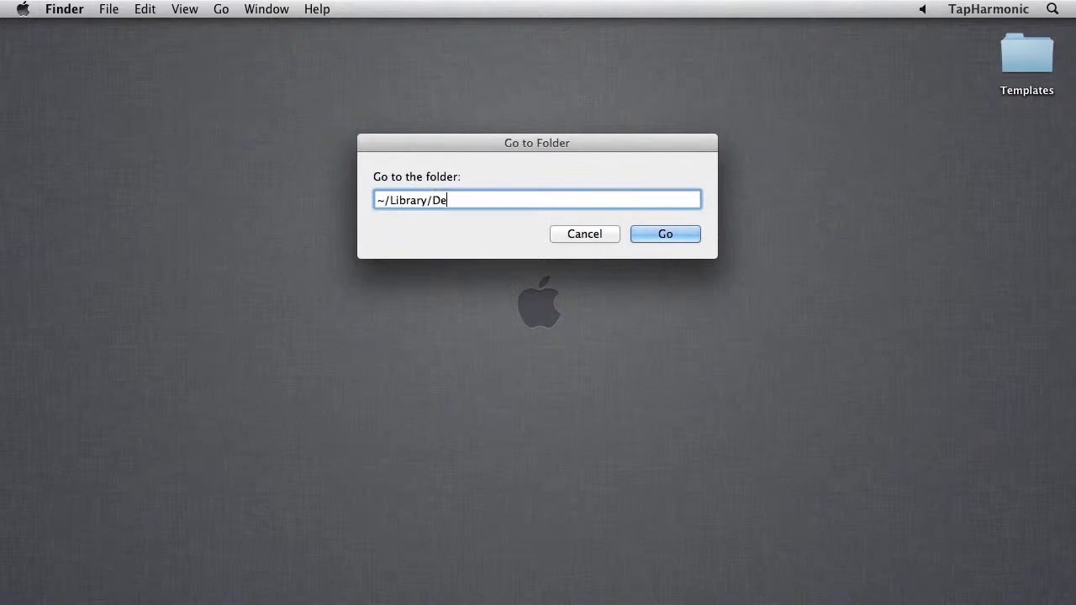
Step: Jump to ~/Library/Developer/ and move the desktop Templates folder into the Xcode folder
text(veloper/)
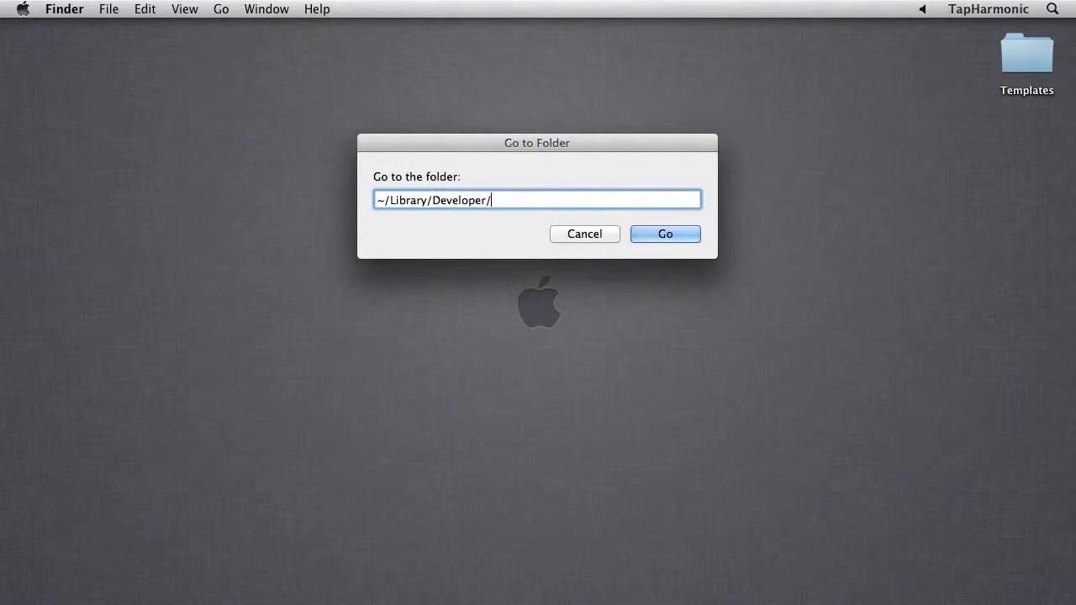
click(666, 234)
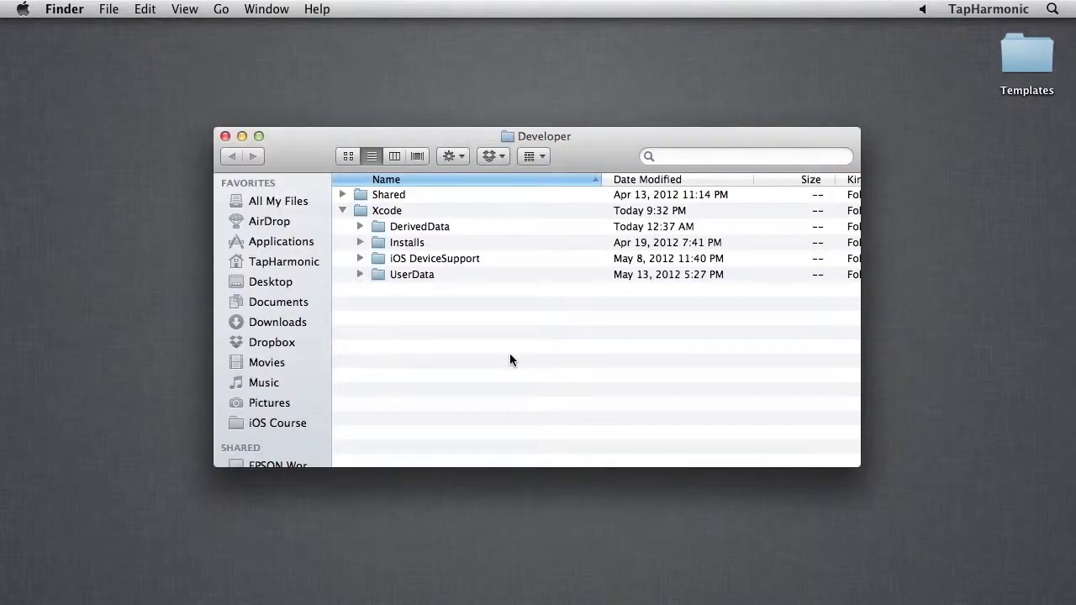
mouse_move(515, 360)
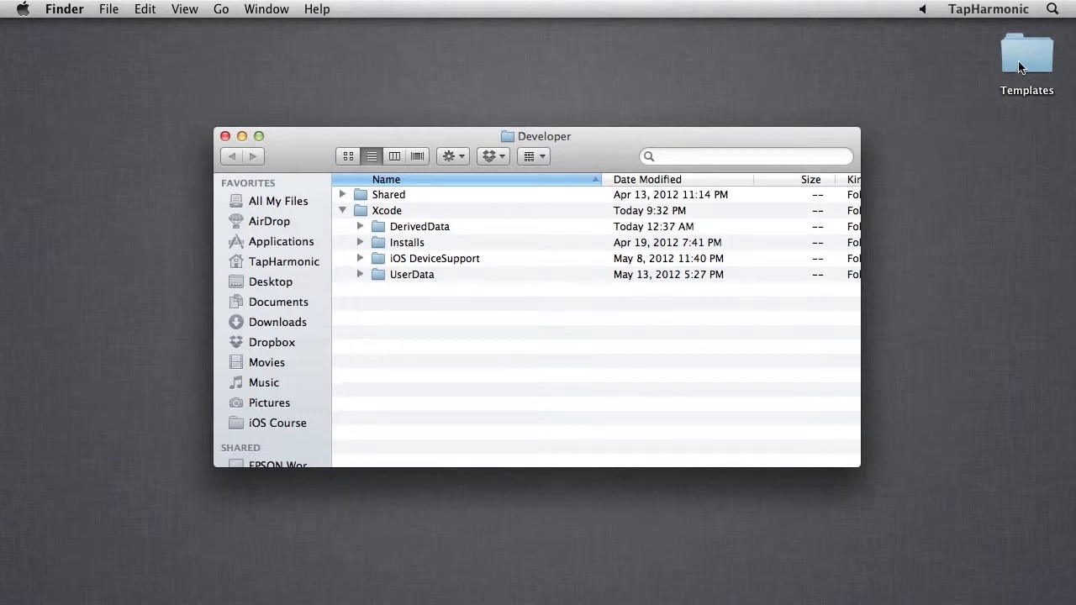
click(1025, 52)
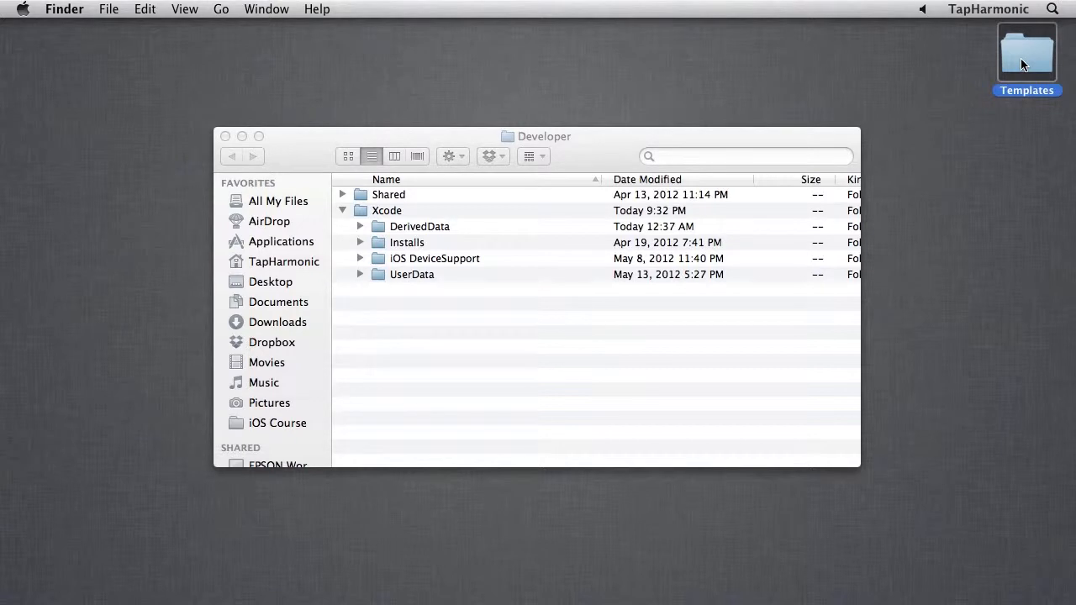
drag(1026, 50, 693, 215)
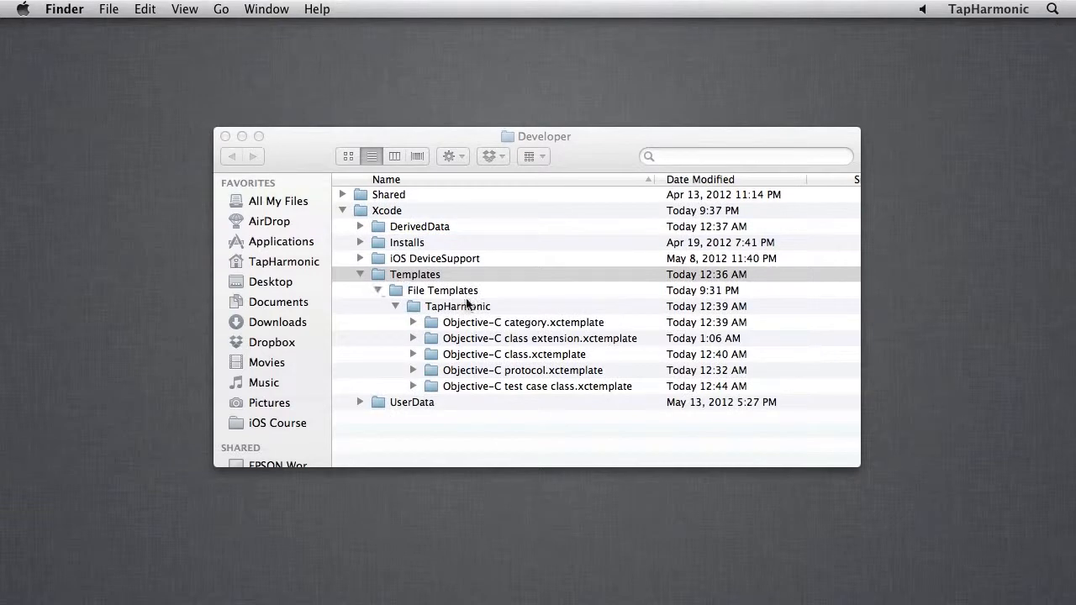
mouse_move(474, 390)
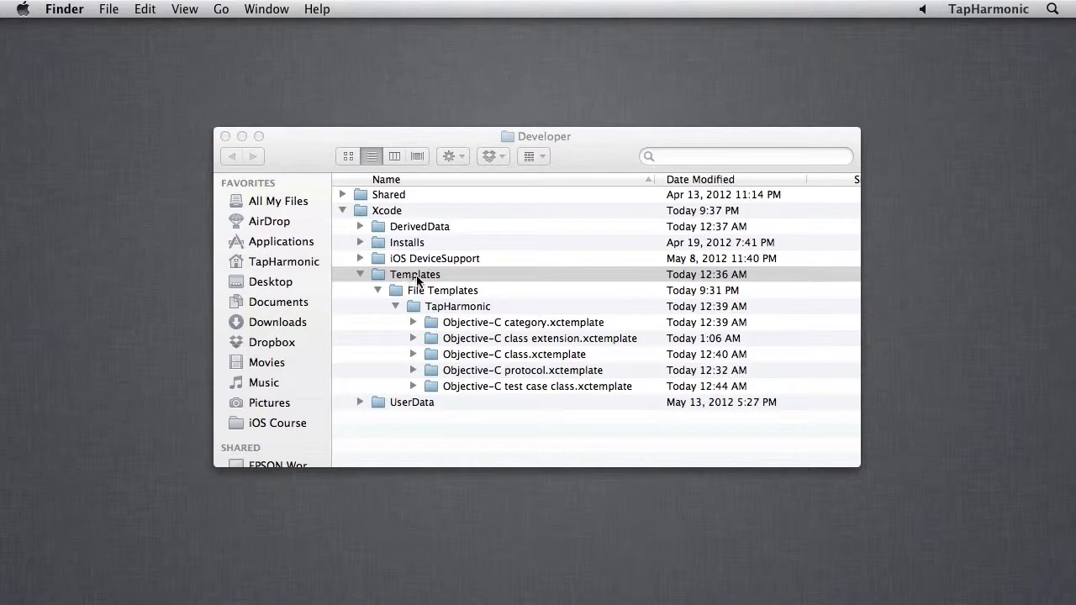
mouse_move(473, 314)
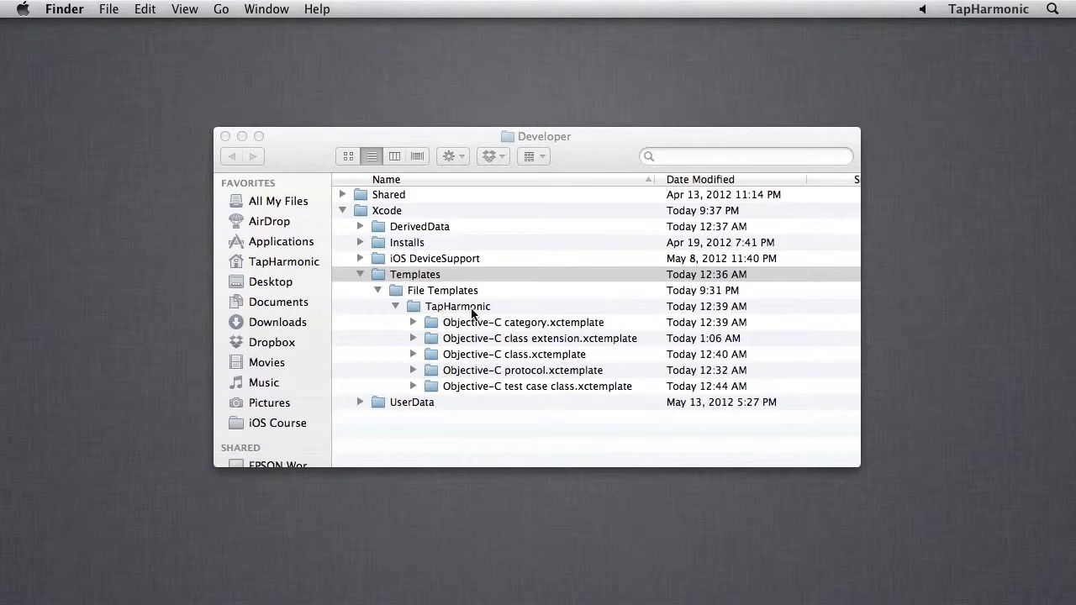
Step: Expand the moved Templates folder to reveal File Templates > TapHarmonic
click(413, 274)
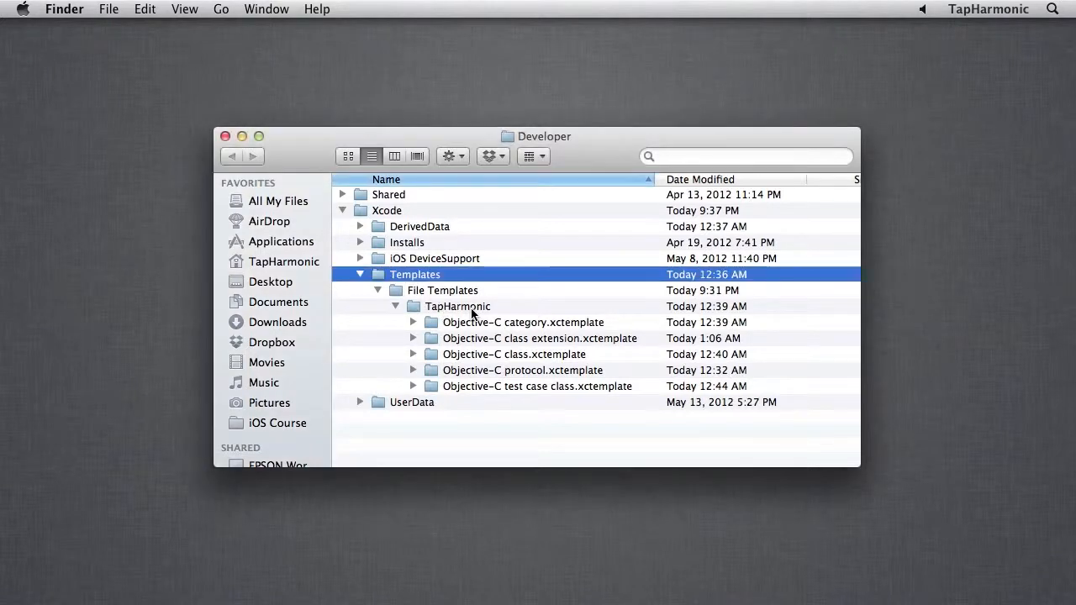
click(457, 306)
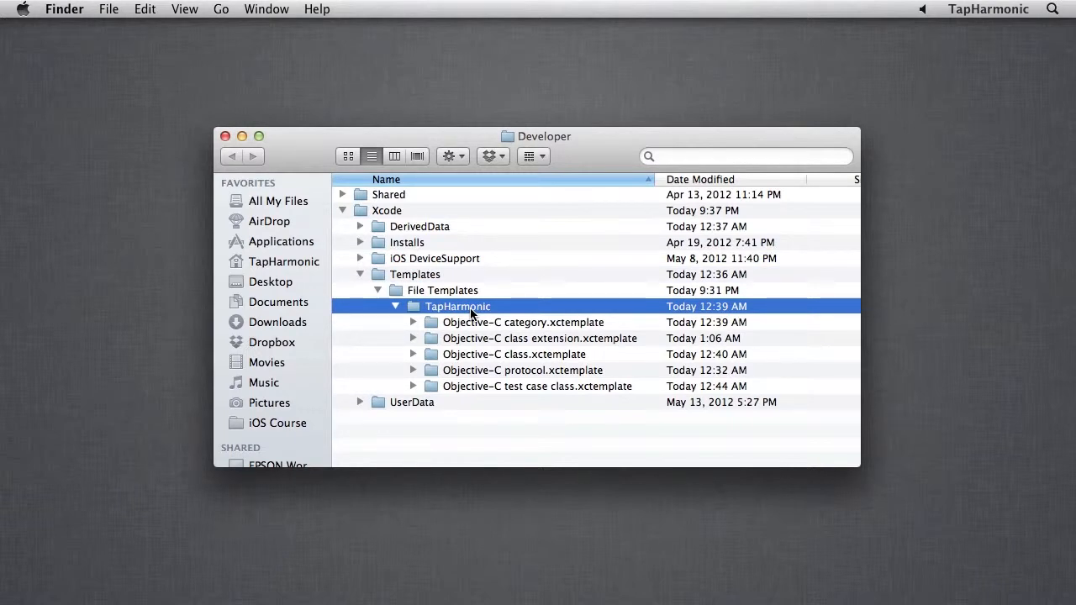
mouse_move(484, 407)
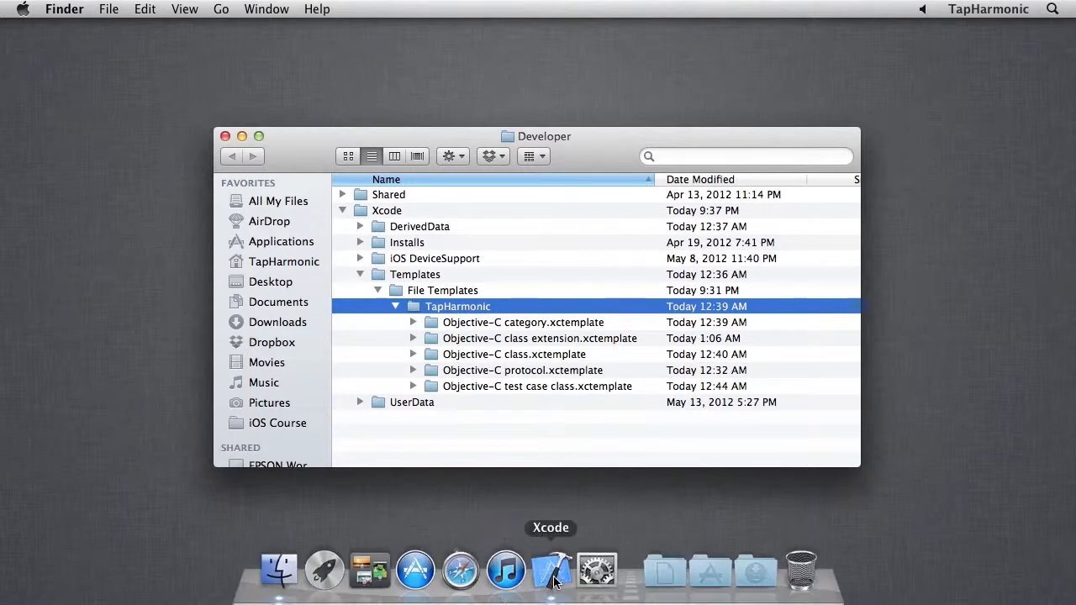
Step: In Xcode's File > New > File chooser, select the TapHarmonic category under iOS
click(108, 11)
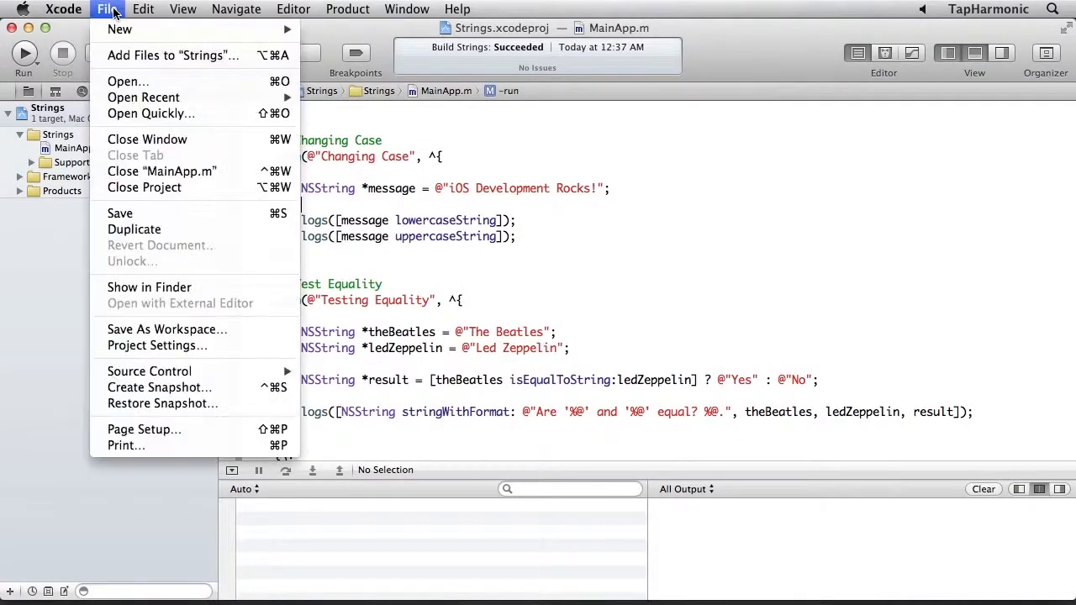
mouse_move(119, 30)
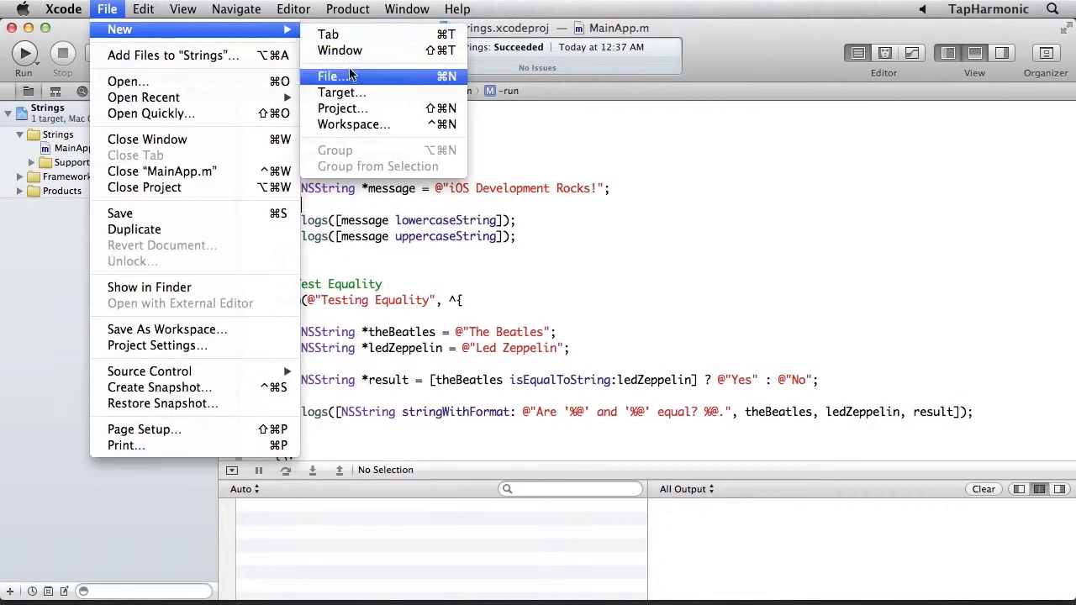
click(330, 77)
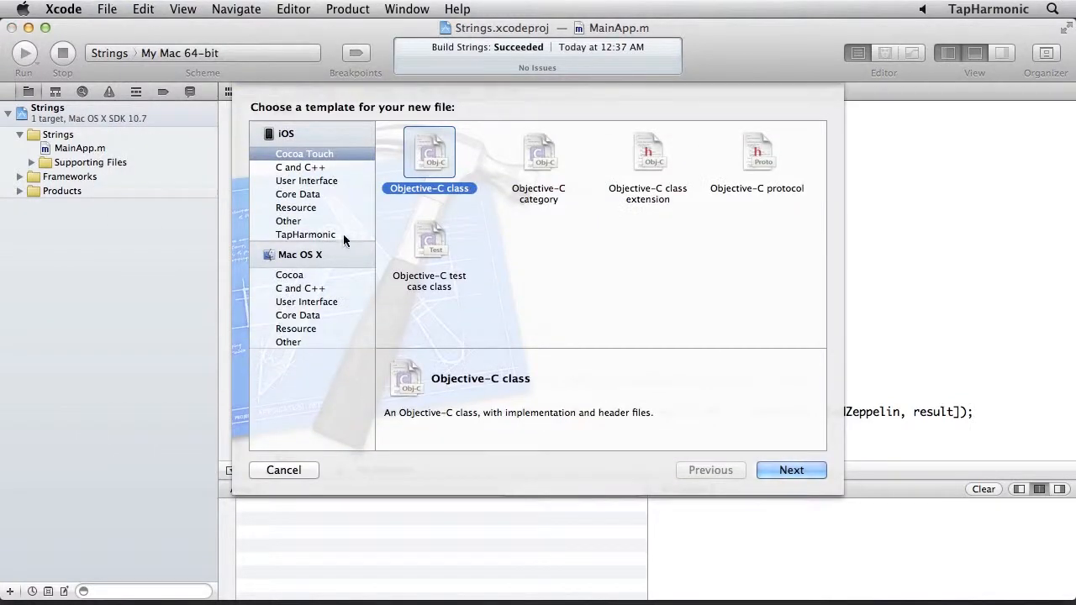
click(306, 236)
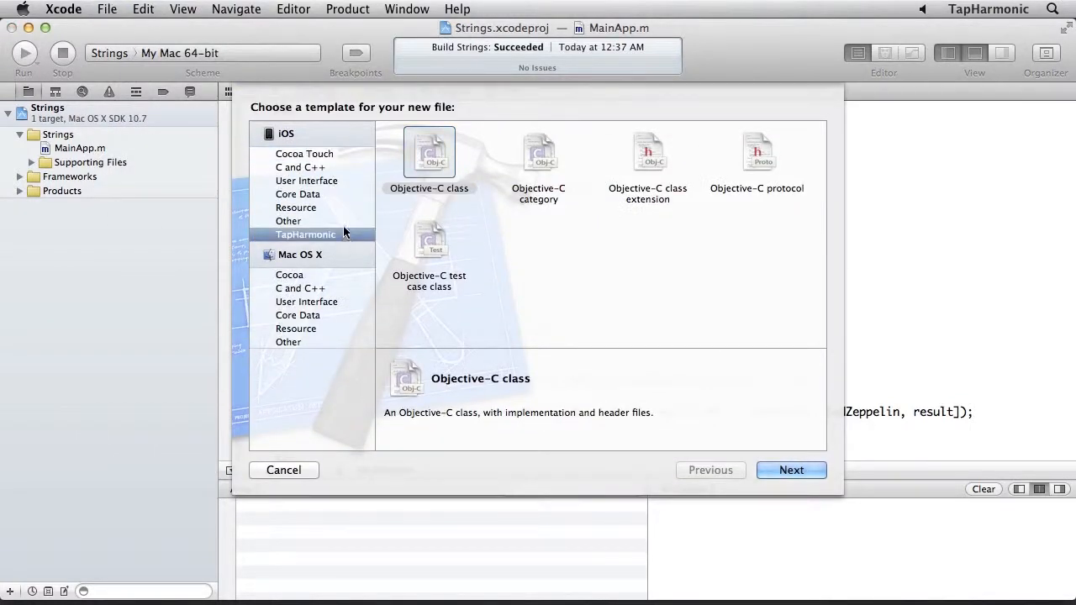
mouse_move(338, 158)
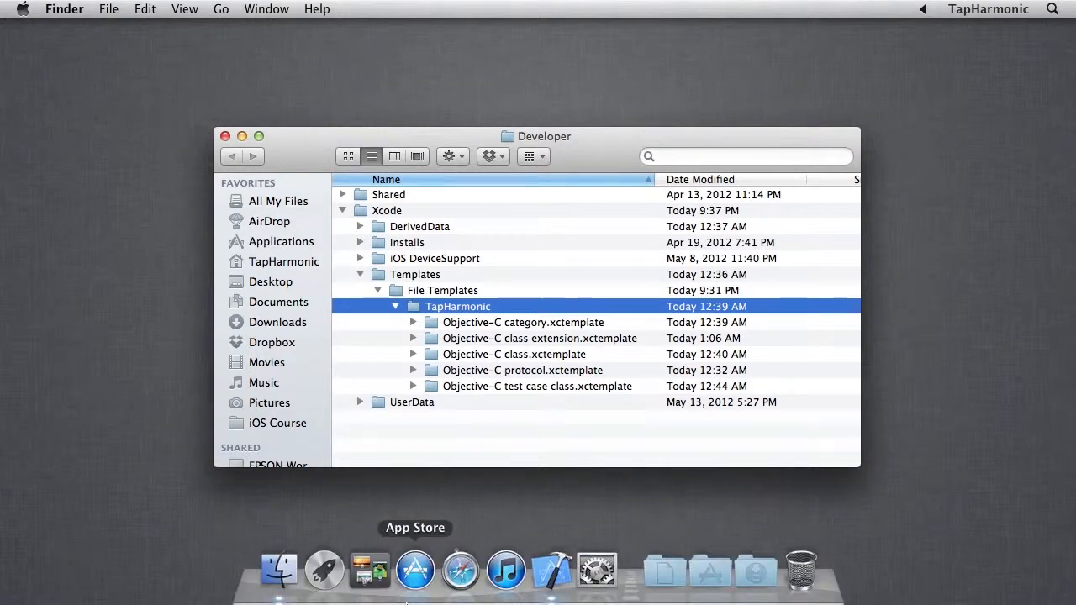
mouse_move(461, 570)
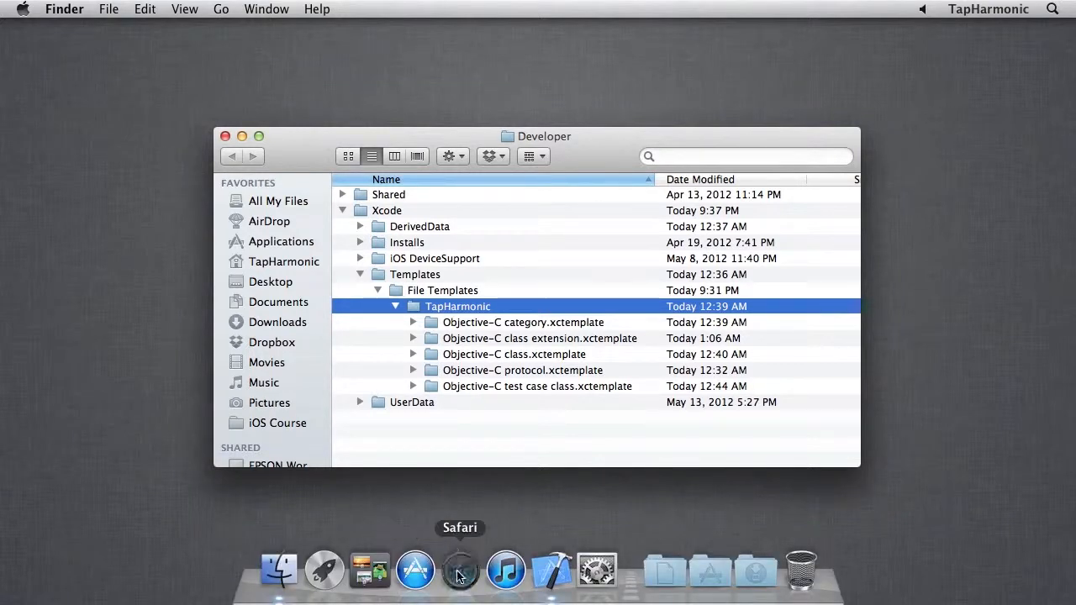
Step: Switch to Safari showing the Creating Custom Xcode 4 File Templates article
click(460, 570)
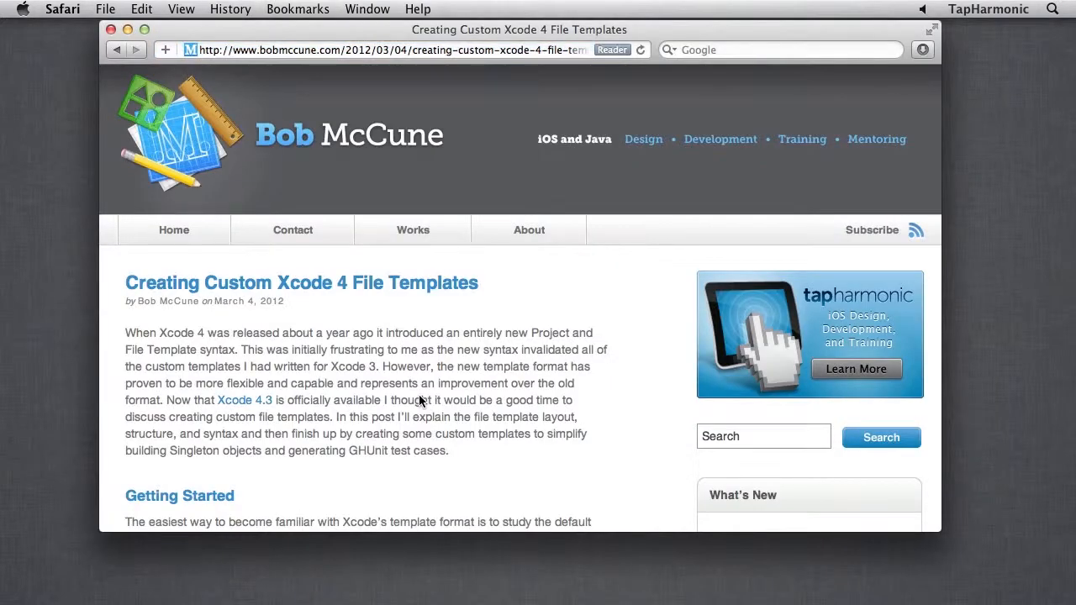